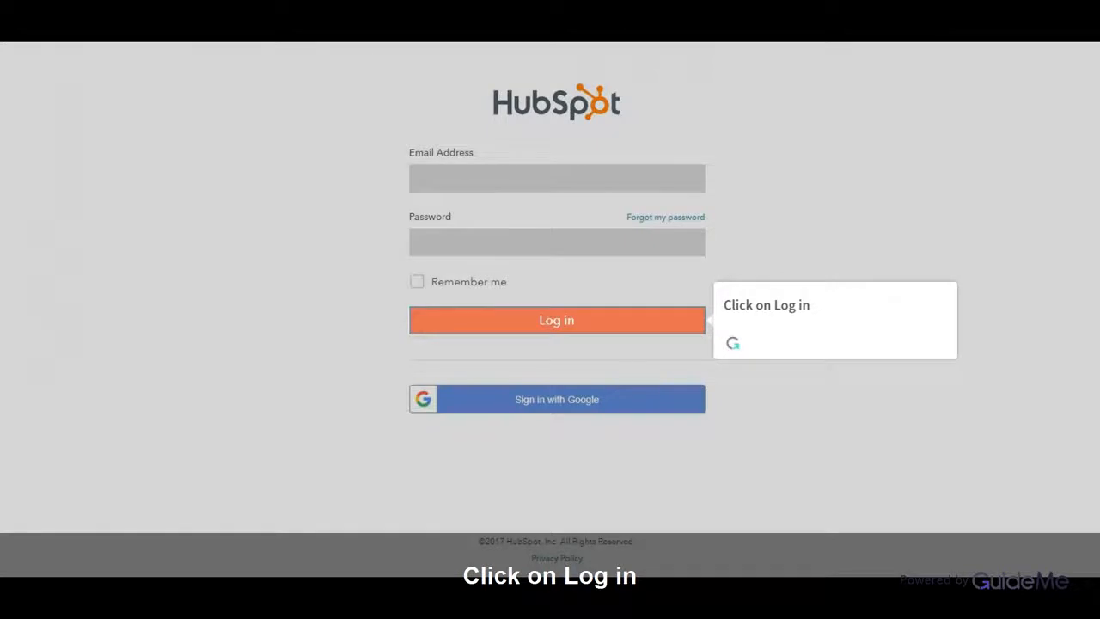
Log in to HubSpot and show the Sales Tools menu from the top navigation
click(556, 319)
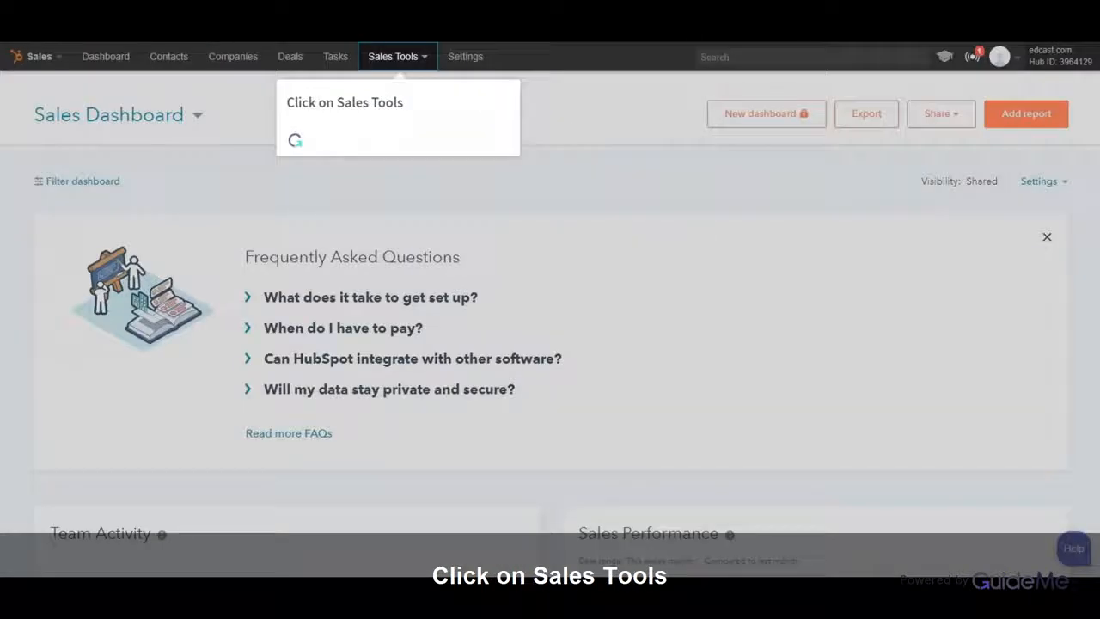
click(395, 55)
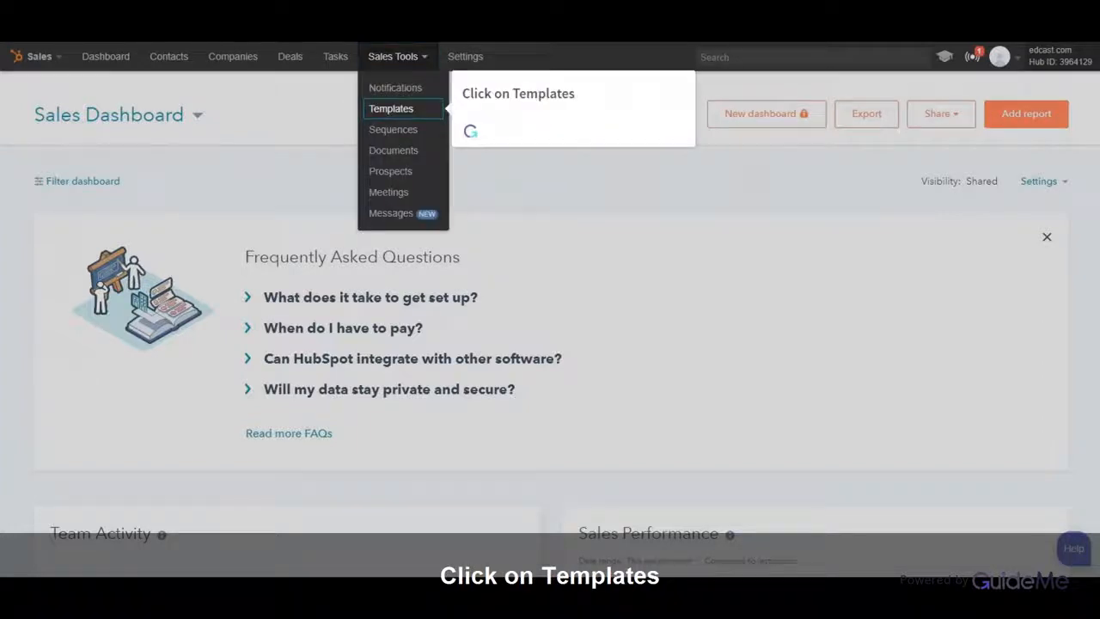
From Templates, start the first email template using a blank canvas
click(391, 108)
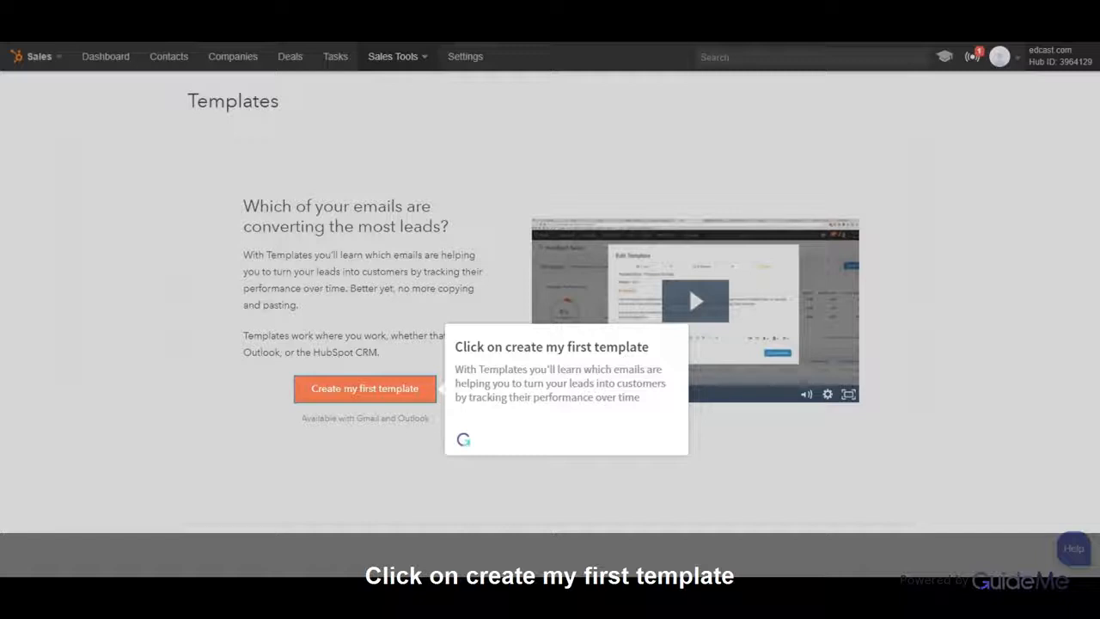
click(364, 389)
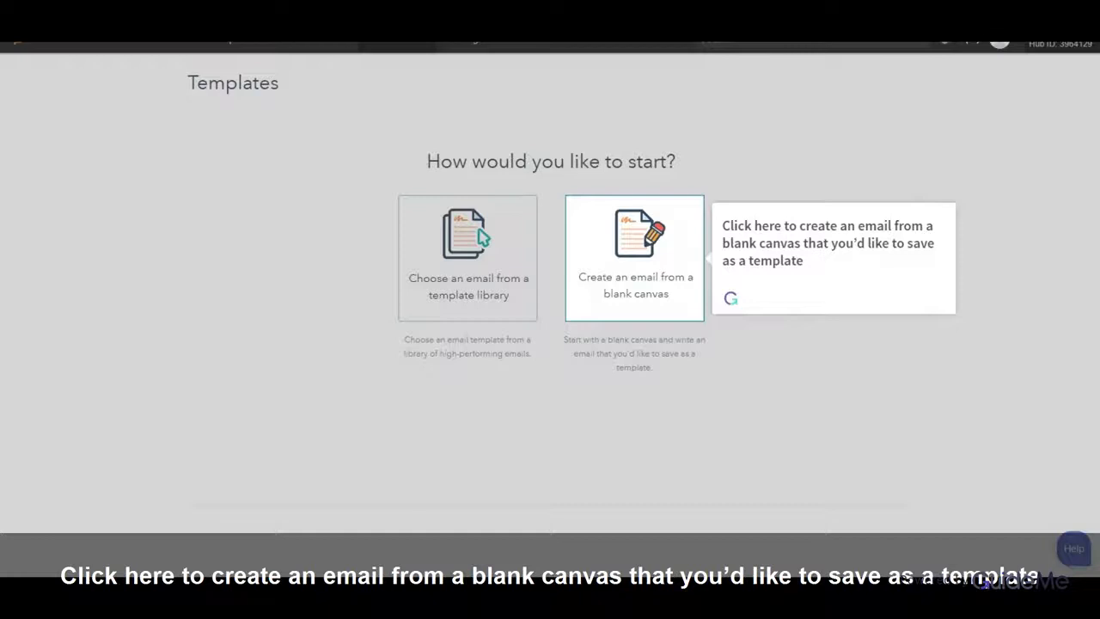
click(634, 258)
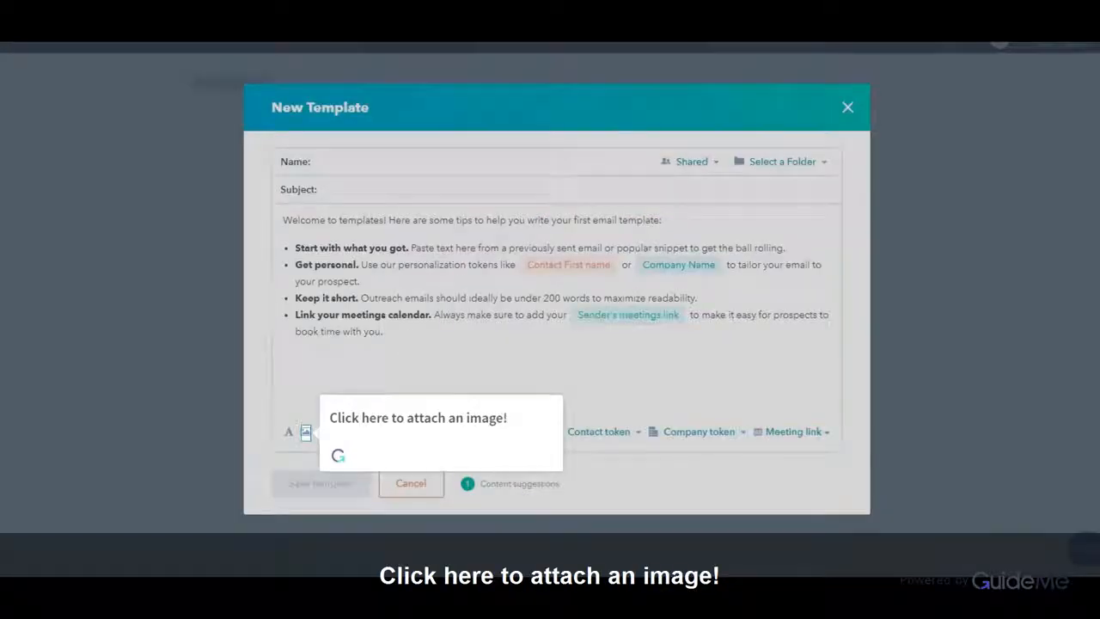
Start attaching an image to the new template from the editor toolbar
click(305, 431)
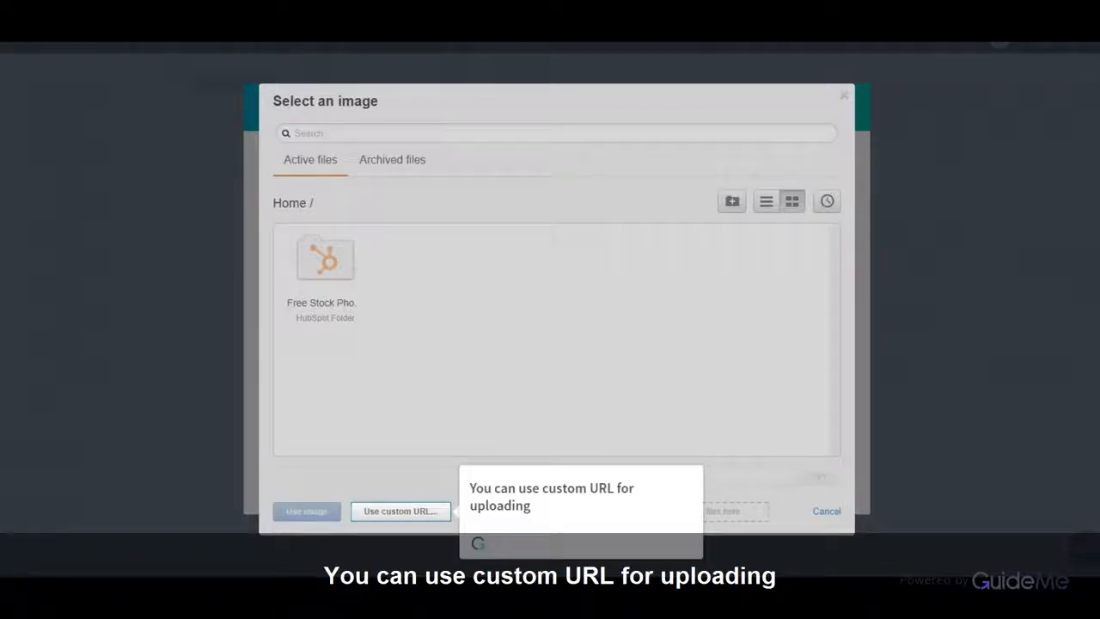
mouse_move(732, 199)
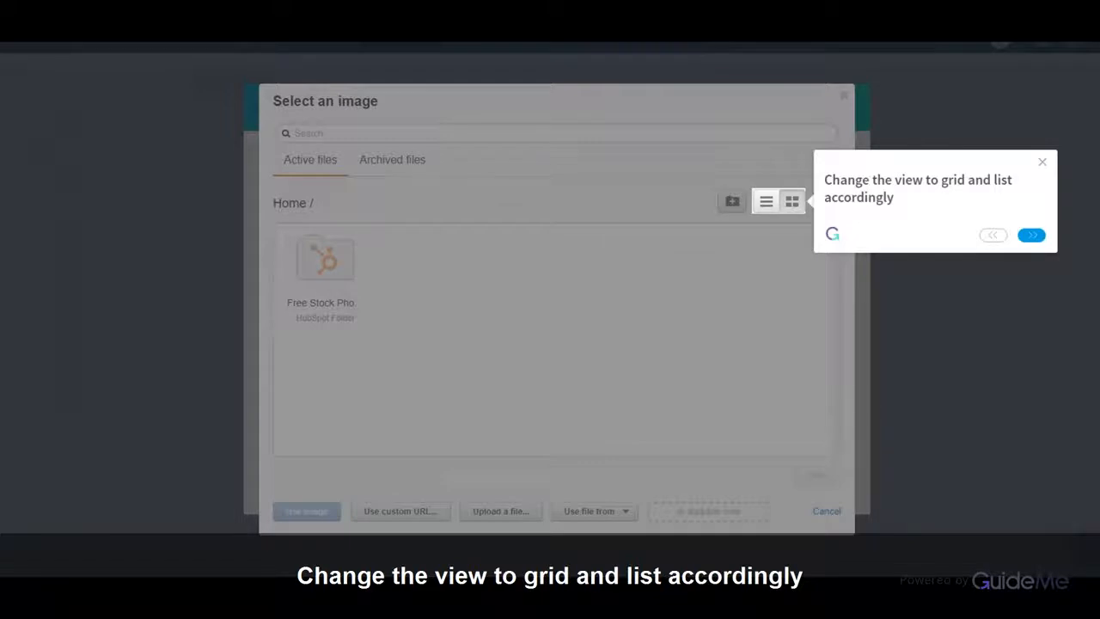
Review the image picker's view and upload options, then list Dropbox and Google Drive sources
click(1030, 234)
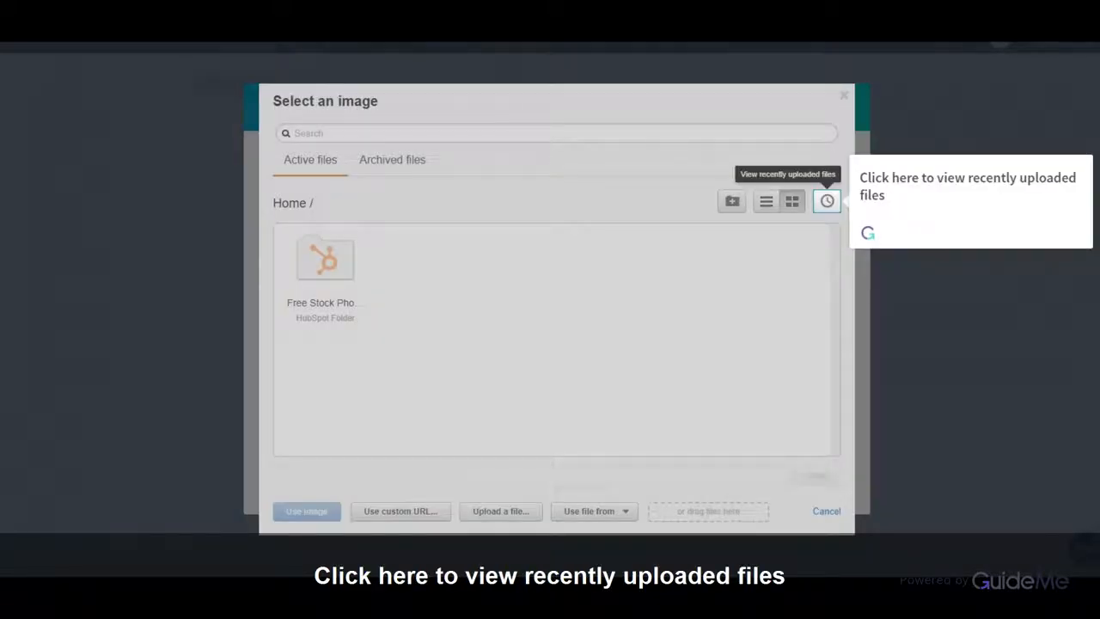
click(500, 511)
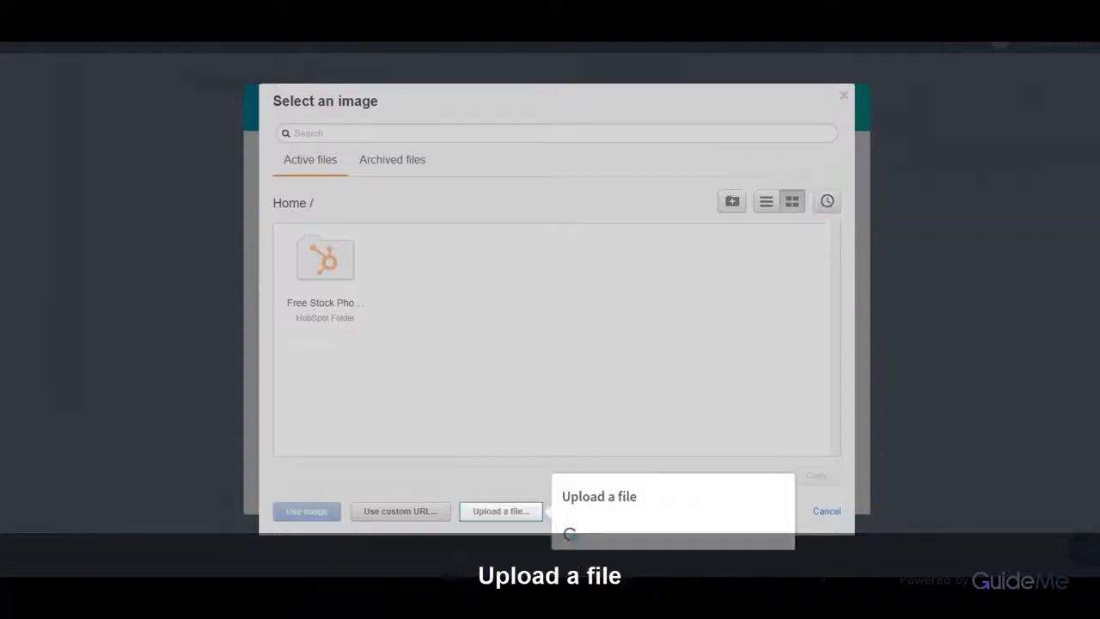
click(595, 510)
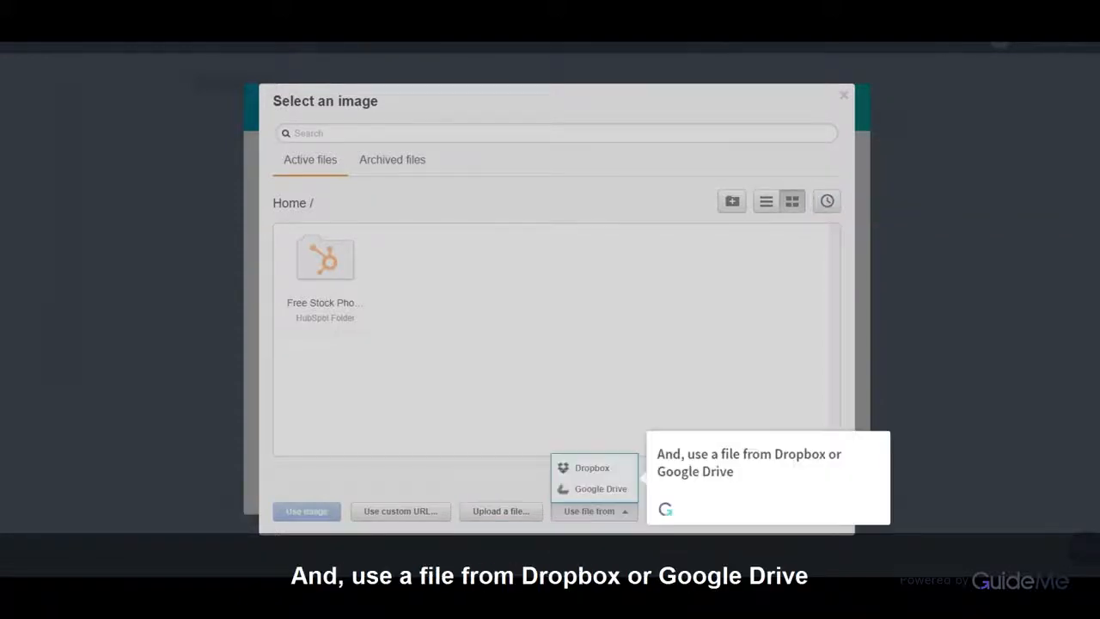